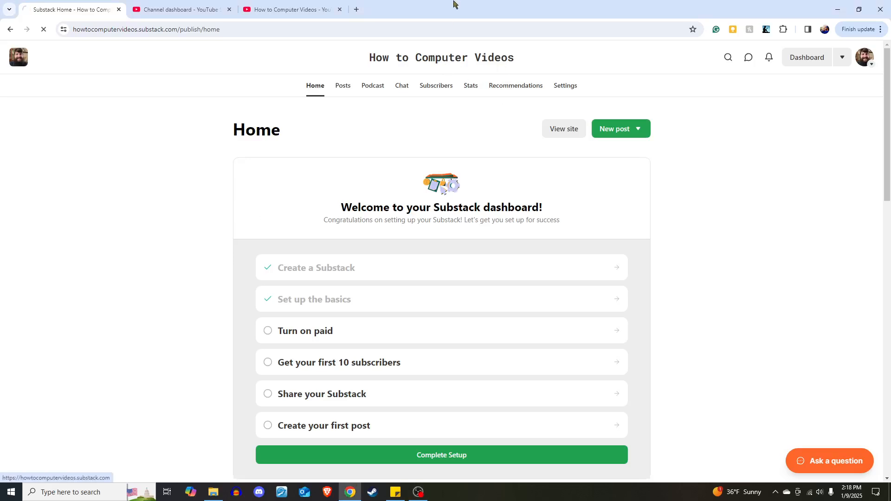
Step: View the How to Computer Videos public site and its Home, Notes, Archive, About tabs
{"action": "left_click", "coordinate": [563, 128]}
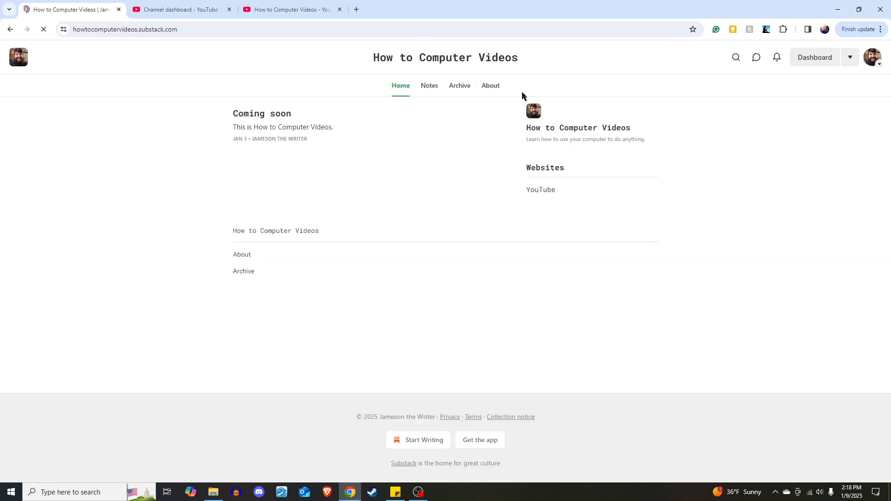
{"action": "left_click", "coordinate": [459, 86]}
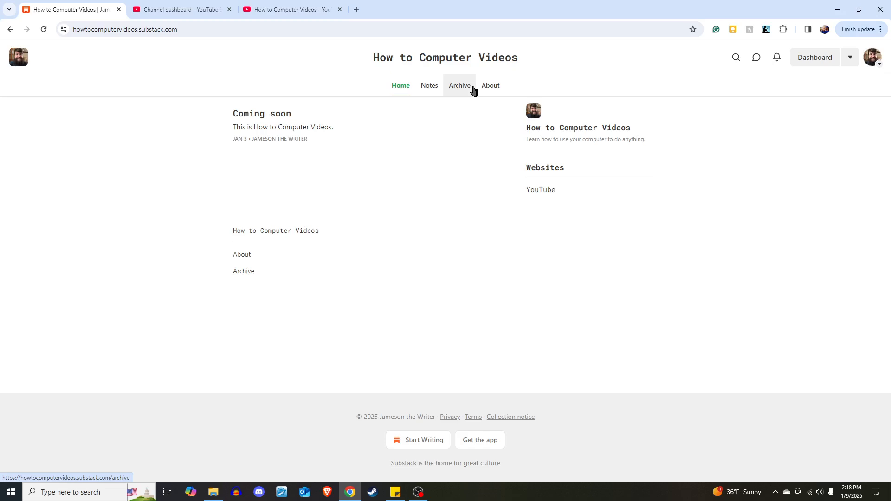
{"action": "left_click", "coordinate": [460, 86]}
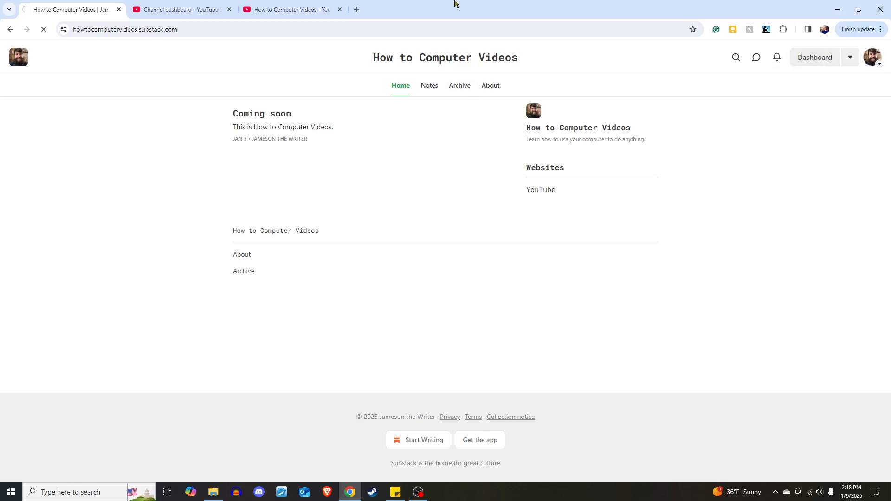
Step: Open the publication Settings from the Dashboard, reloading after the page crashes
{"action": "left_click", "coordinate": [814, 57]}
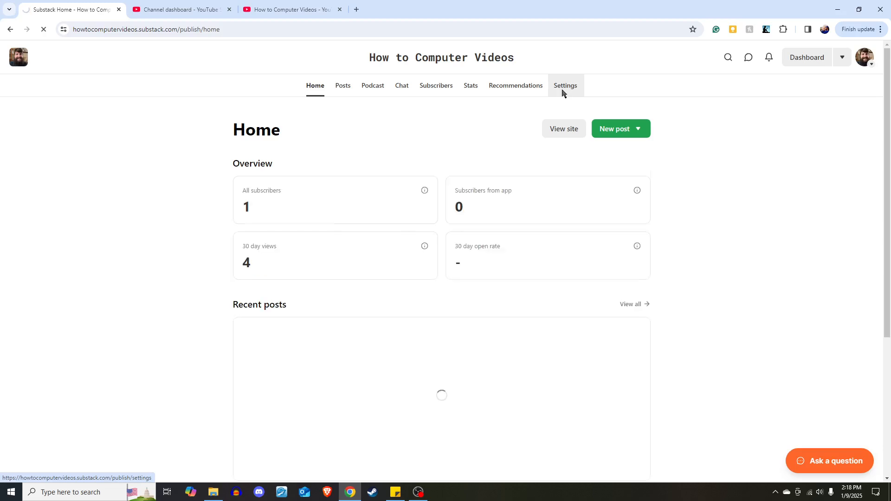
{"action": "left_click", "coordinate": [565, 85]}
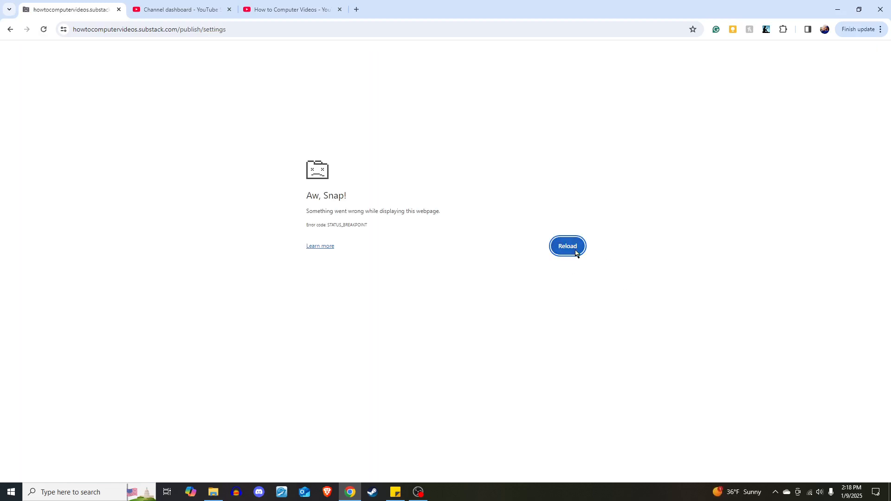
{"action": "left_click", "coordinate": [567, 246]}
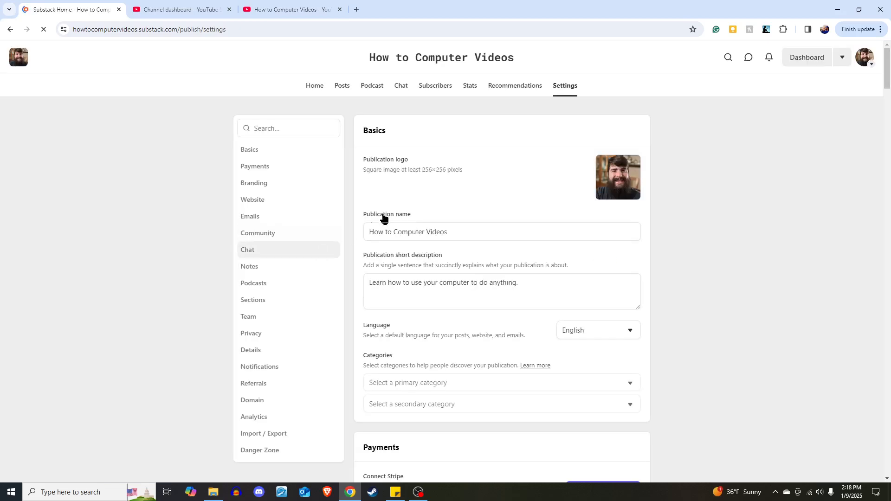
Step: Jump to the Website section listing the Home, Notes, Archive and About links
{"action": "left_click", "coordinate": [252, 199]}
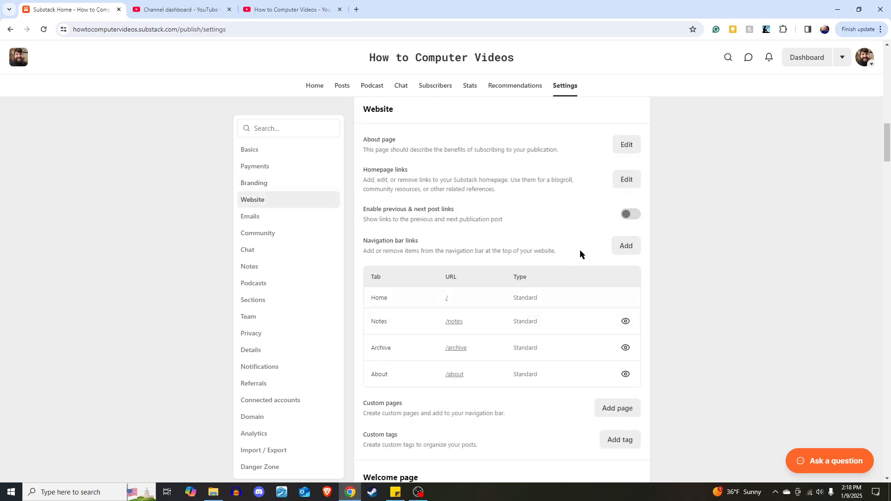
{"action": "mouse_move", "coordinate": [595, 260]}
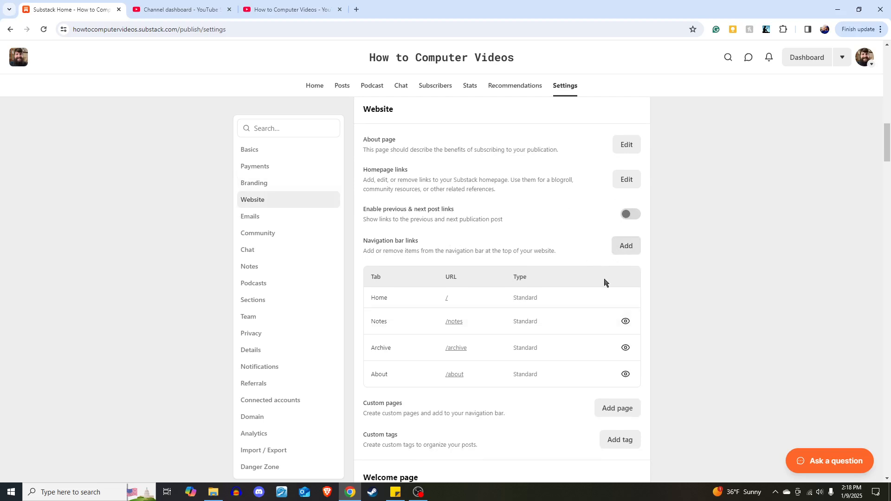
Step: Add and save a navigation link titled 'YouTube' pointing to the YouTube channel URL
{"action": "left_click", "coordinate": [626, 246]}
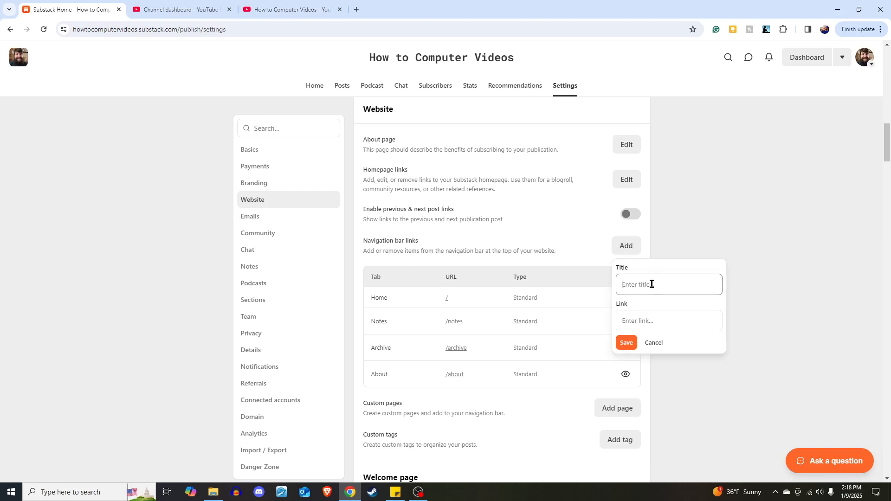
{"action": "type", "text": "YouTube"}
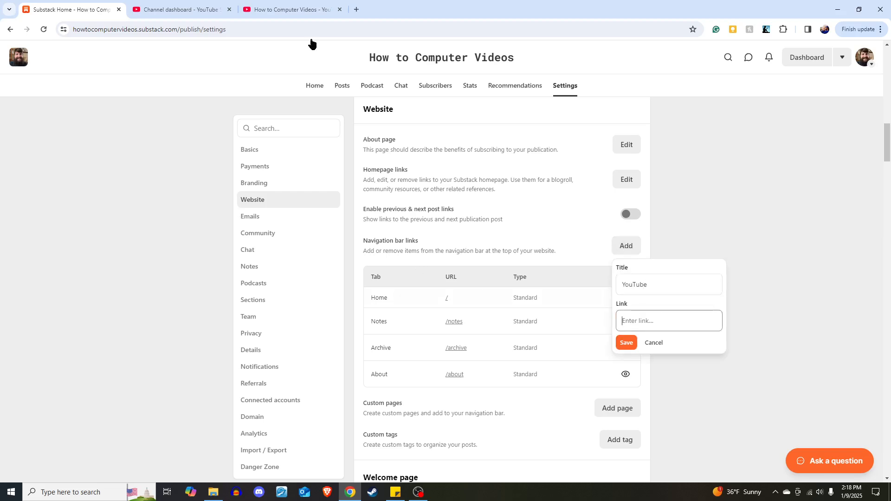
{"action": "left_click", "coordinate": [289, 9]}
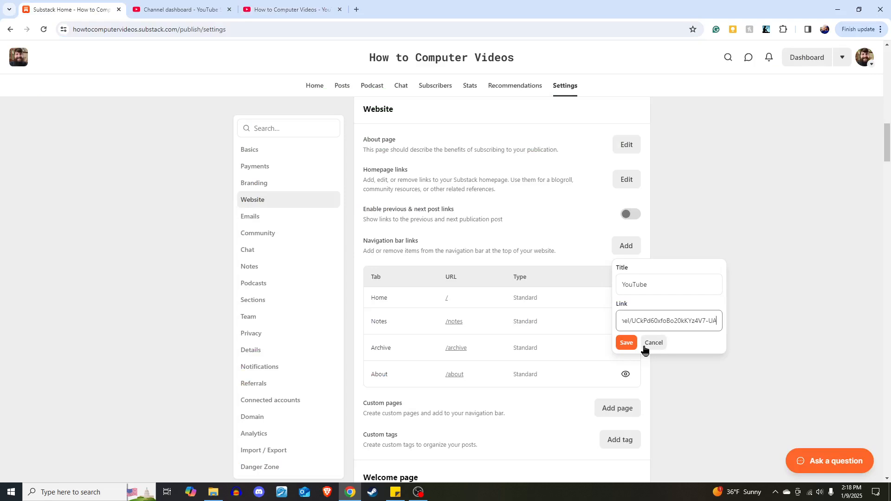
{"action": "left_click", "coordinate": [626, 343]}
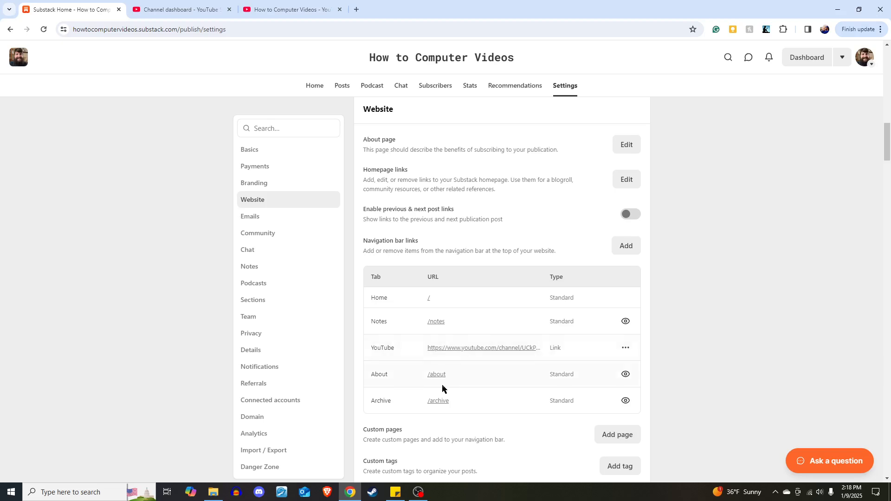
Step: Hide the Notes row with its eye icon, leaving Home, YouTube, About and Archive
{"action": "scroll", "scroll_direction": "down", "scroll_amount": 3}
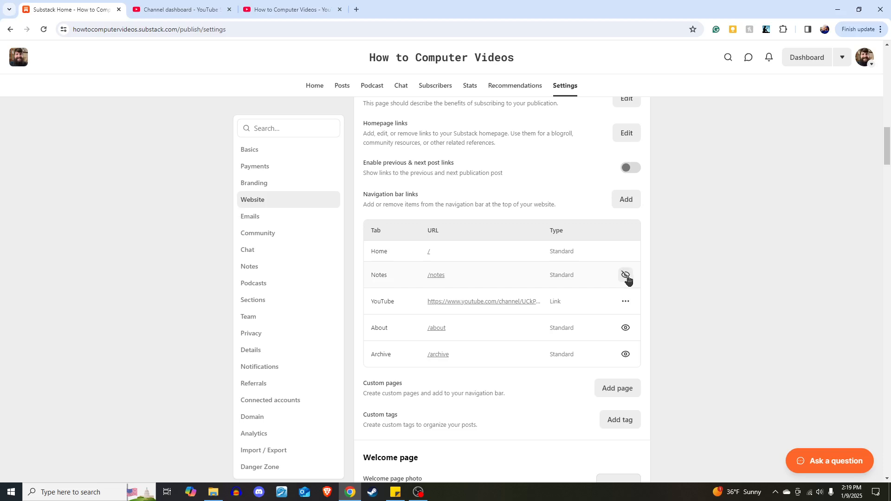
{"action": "left_click", "coordinate": [626, 276]}
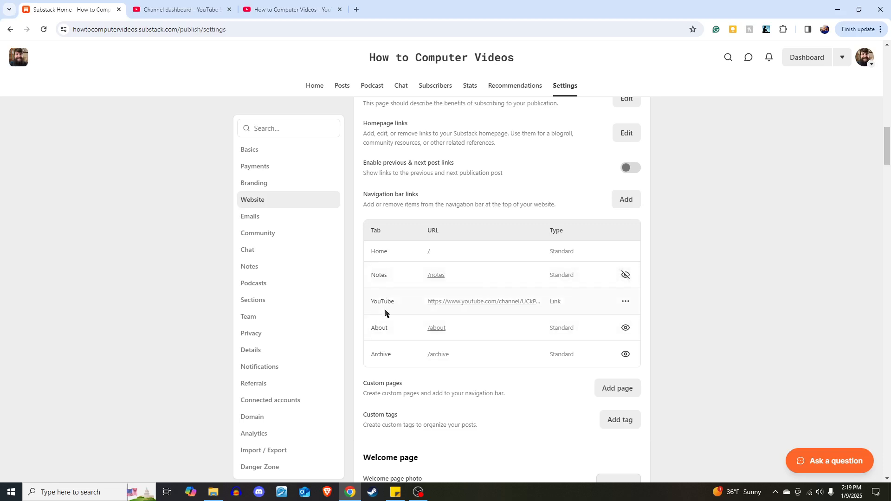
{"action": "mouse_move", "coordinate": [577, 304]}
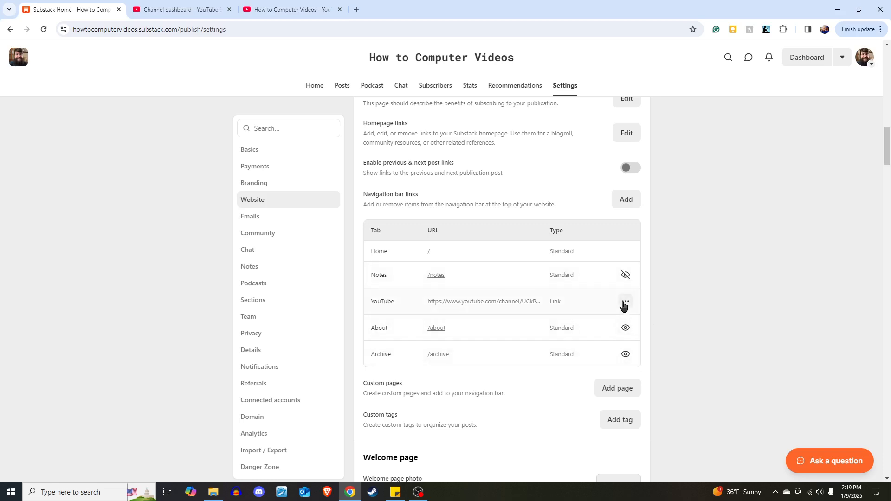
{"action": "mouse_move", "coordinate": [405, 279]}
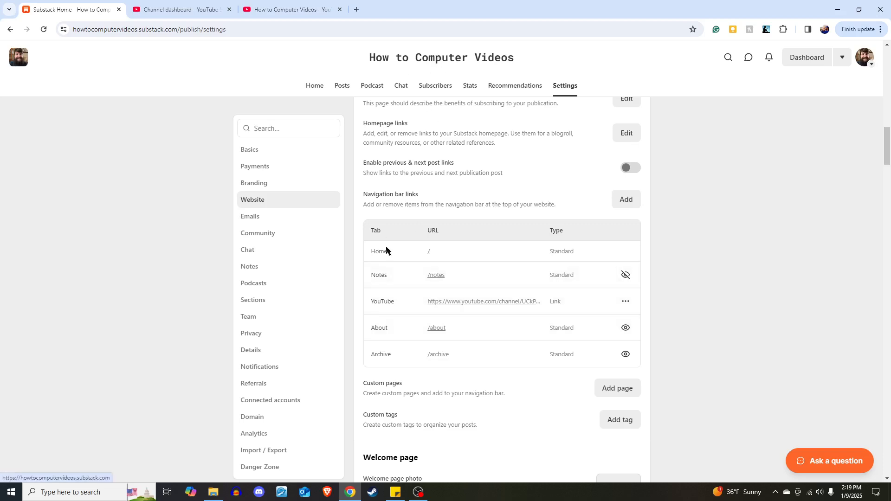
{"action": "mouse_move", "coordinate": [345, 315]}
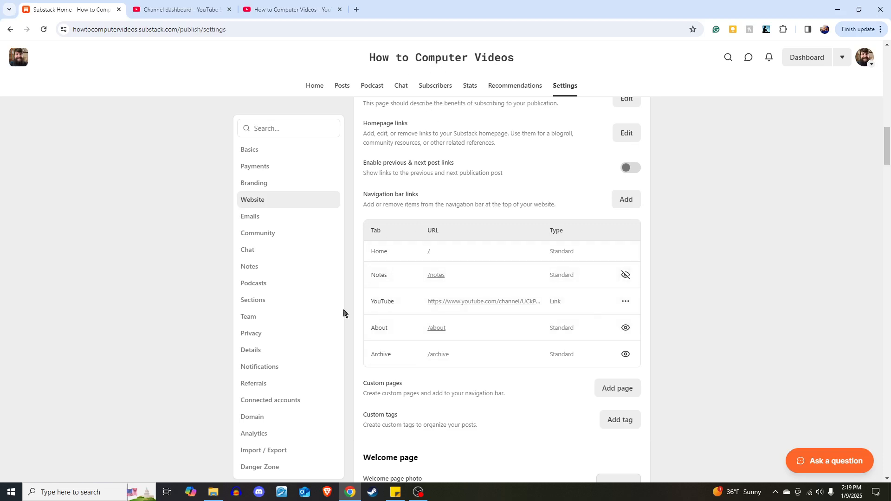
{"action": "mouse_move", "coordinate": [625, 301]}
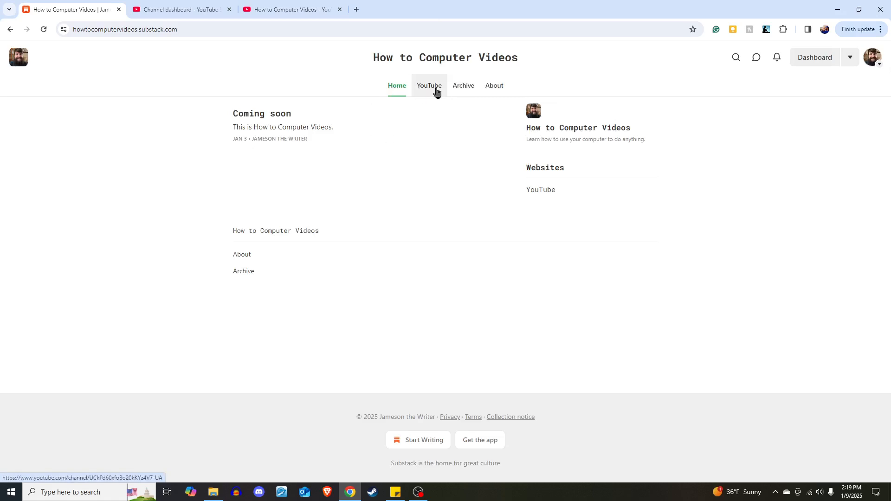
{"action": "mouse_move", "coordinate": [431, 89]}
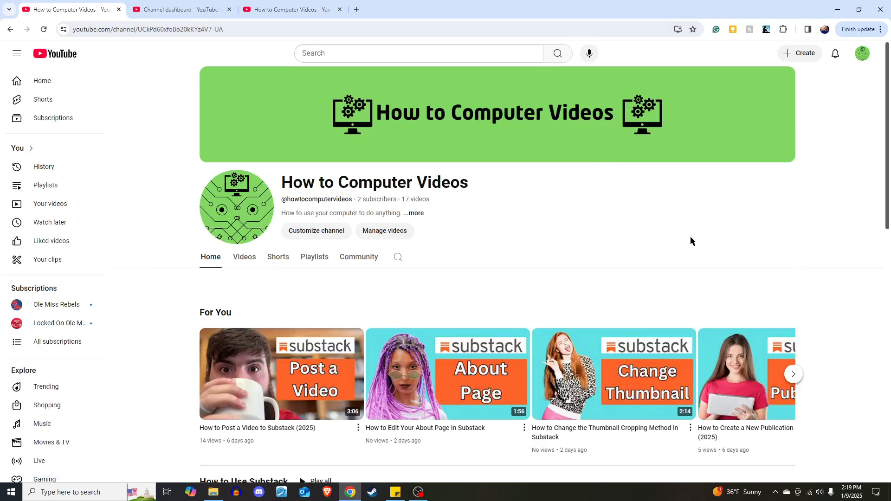
{"action": "mouse_move", "coordinate": [640, 243]}
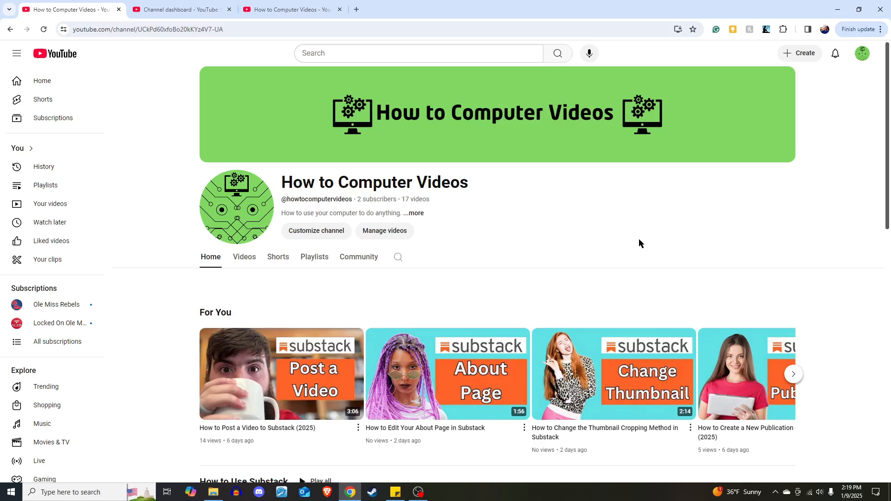
{"action": "mouse_move", "coordinate": [579, 278]}
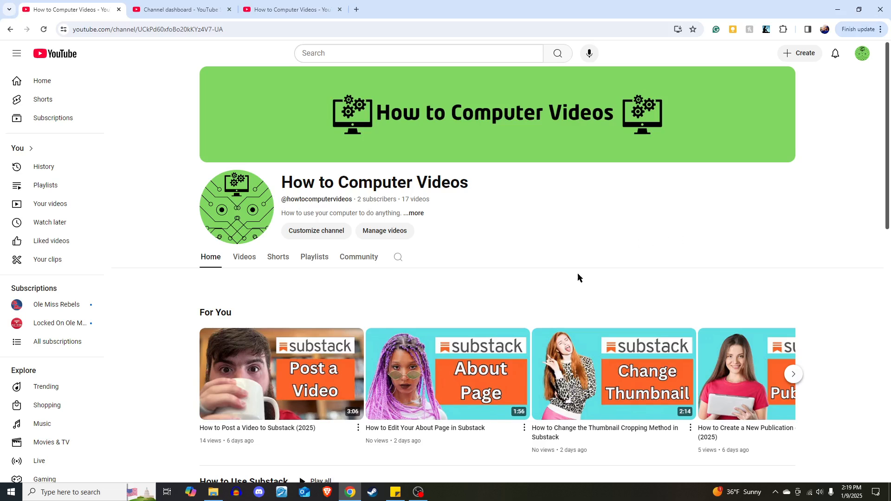